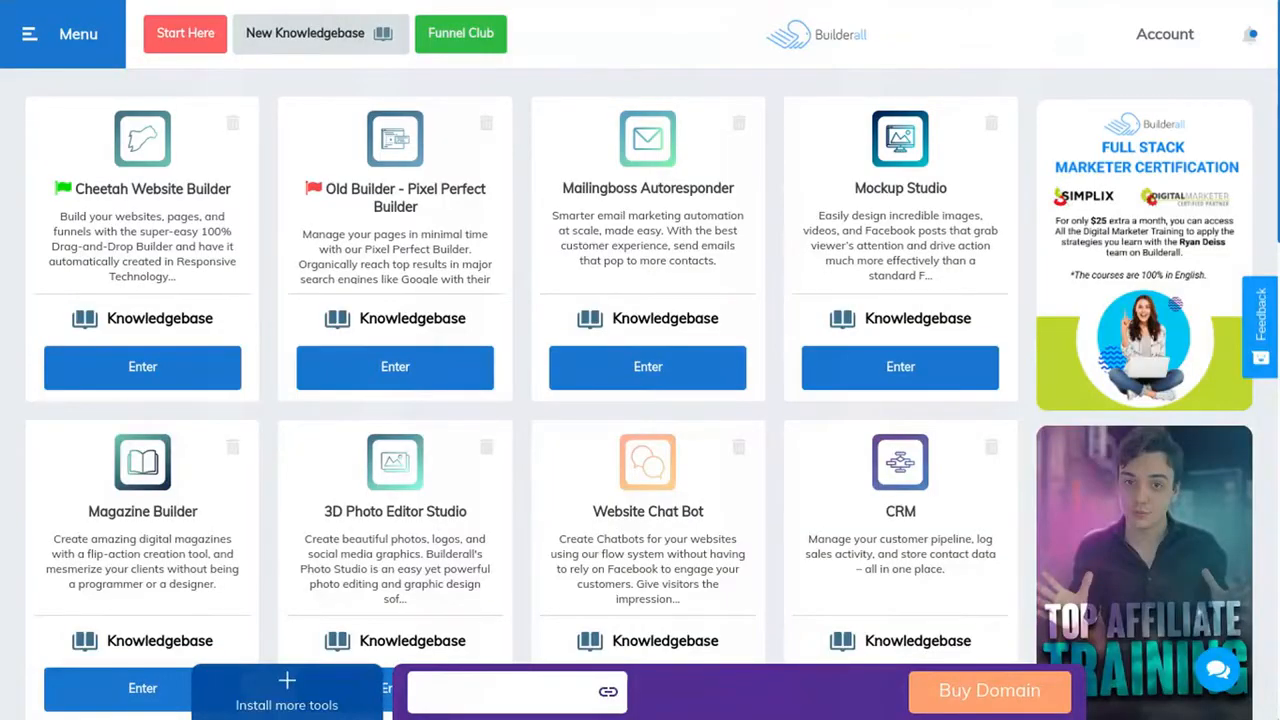
{"action": "mouse_move", "coordinate": [760, 492]}
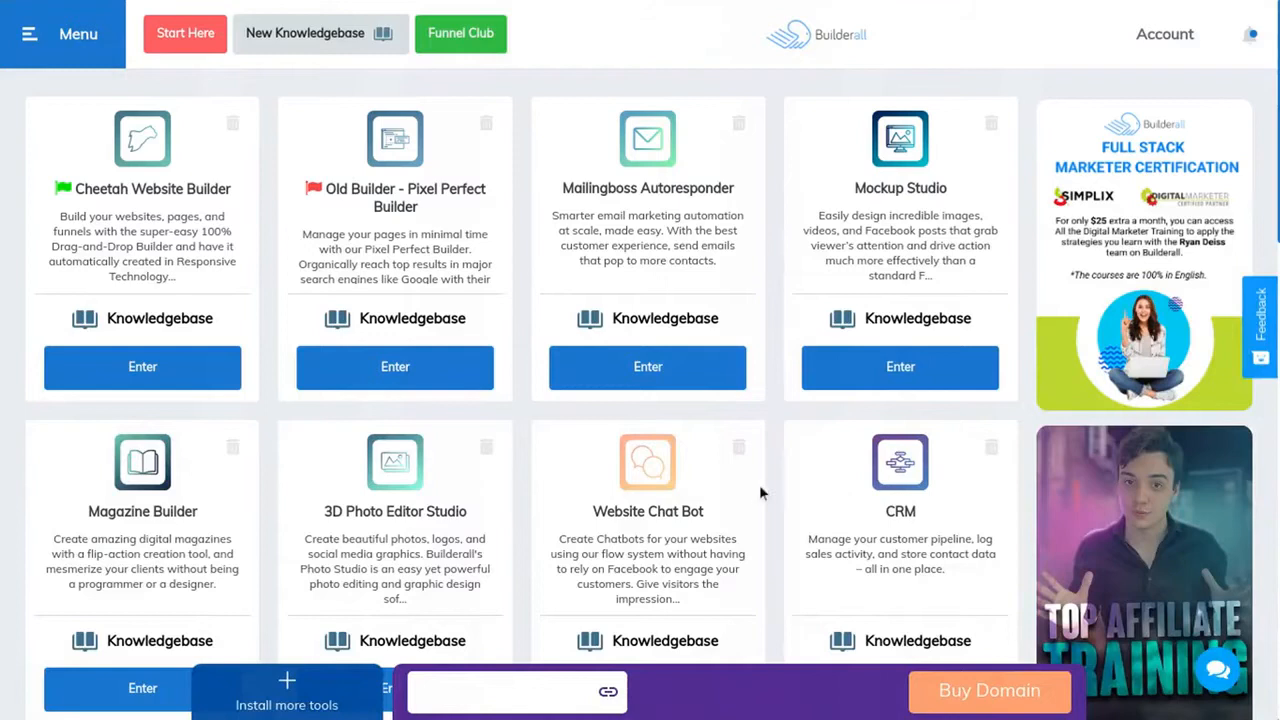
Step: Launch the CRM app from the Builderall tools dashboard
{"action": "scroll", "scroll_direction": "down", "scroll_amount": 3}
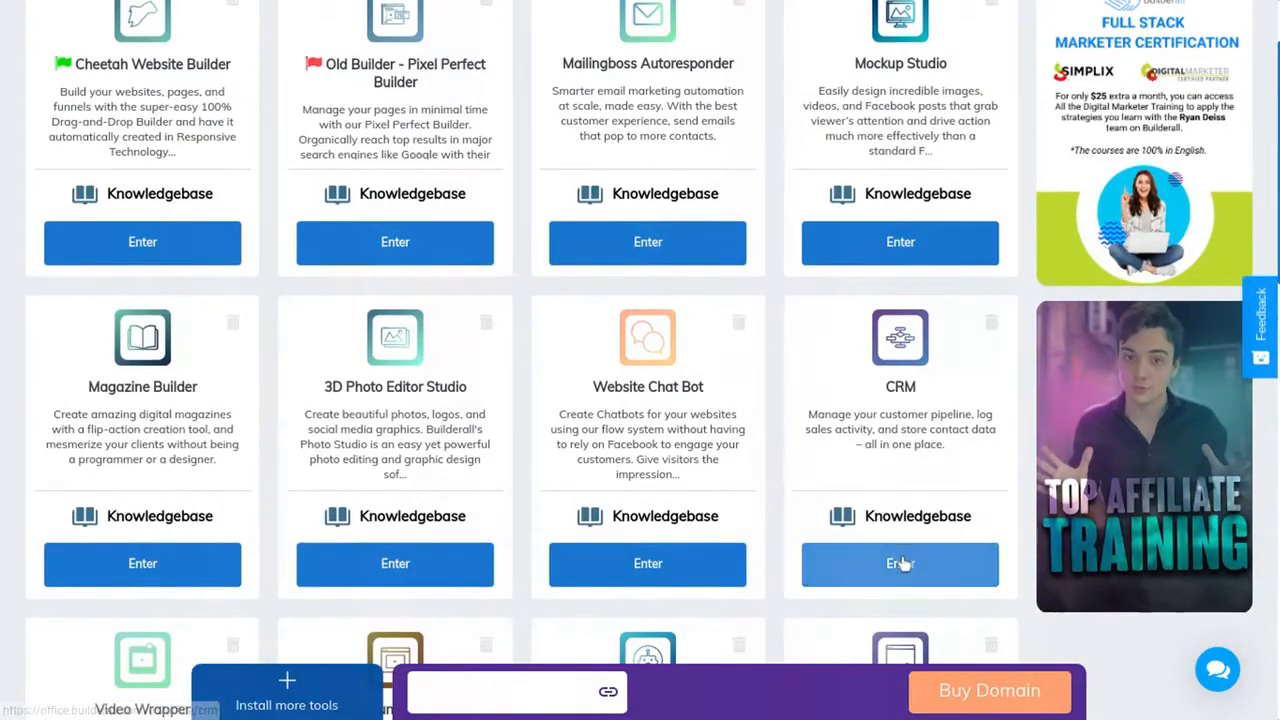
{"action": "left_click", "coordinate": [900, 564]}
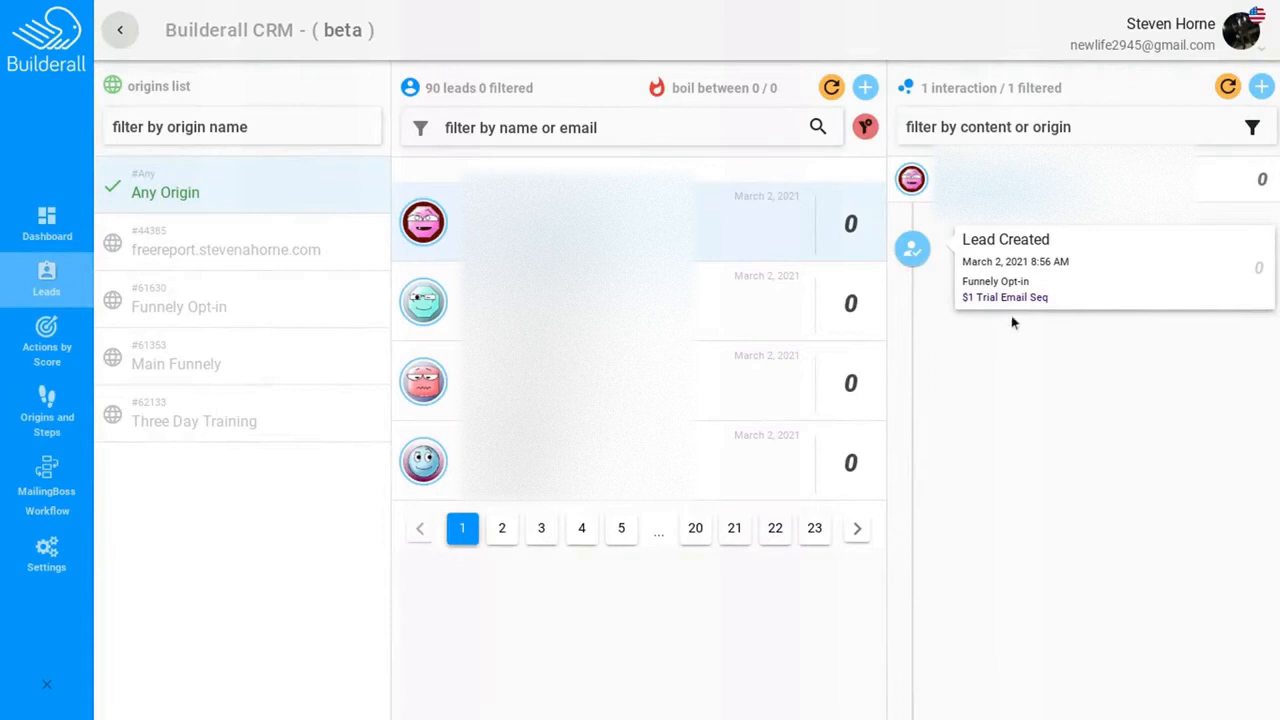
{"action": "mouse_move", "coordinate": [1018, 332]}
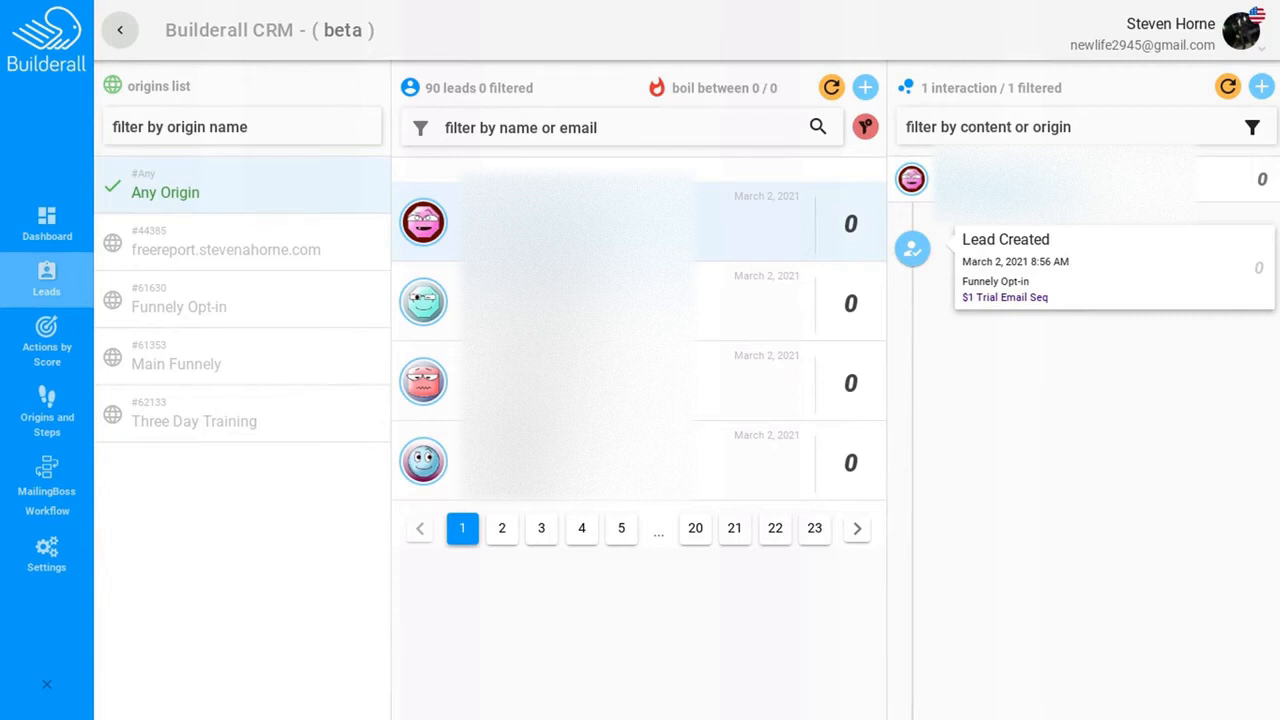
{"action": "mouse_move", "coordinate": [1036, 280]}
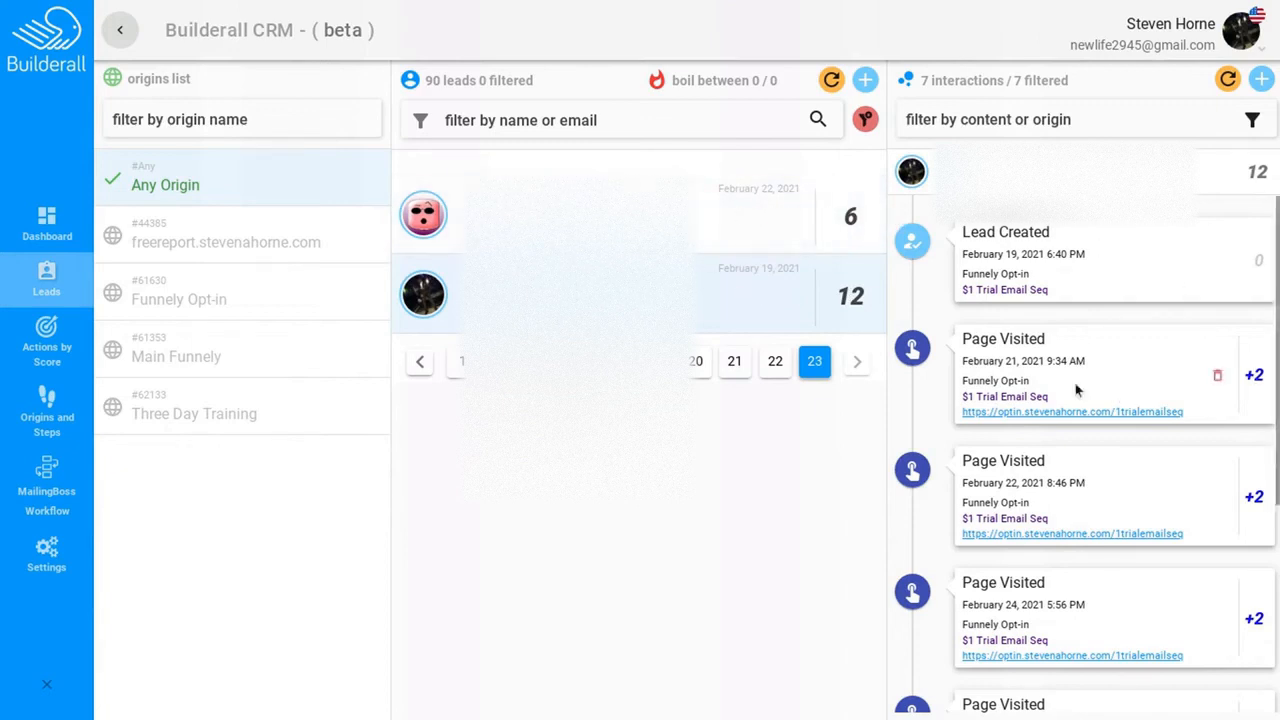
Step: Scroll through the 12-point lead's page-visit interaction history
{"action": "scroll", "scroll_direction": "down", "scroll_amount": 3}
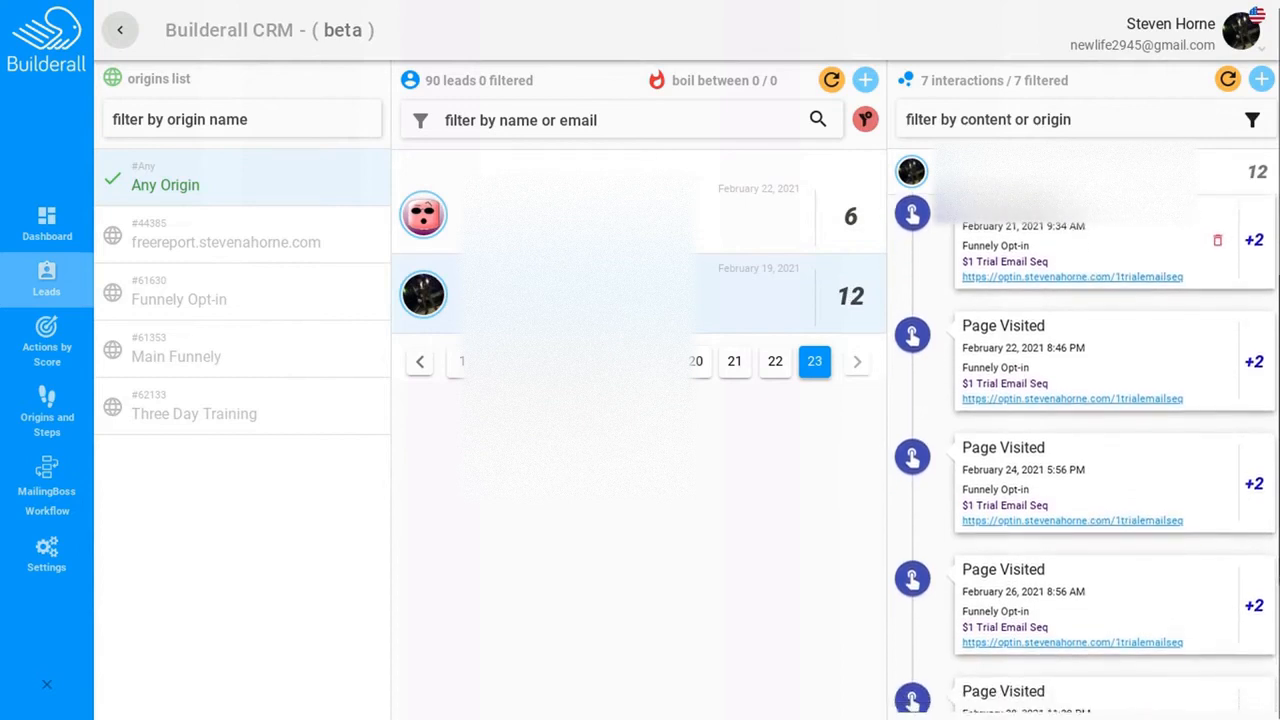
{"action": "scroll", "scroll_direction": "down", "scroll_amount": 3}
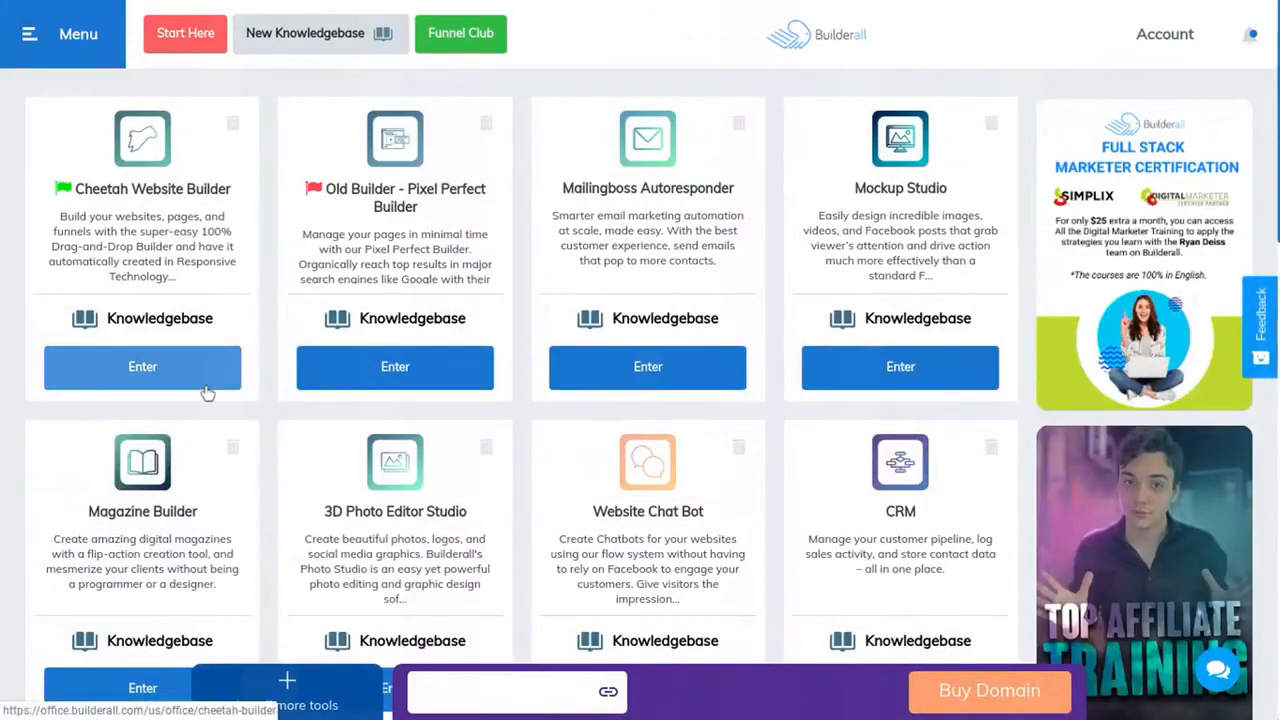
Step: In Cheetah Website Builder, edit the unpublished site 'Book (1) The Affiliate's Dream'
{"action": "left_click", "coordinate": [142, 366]}
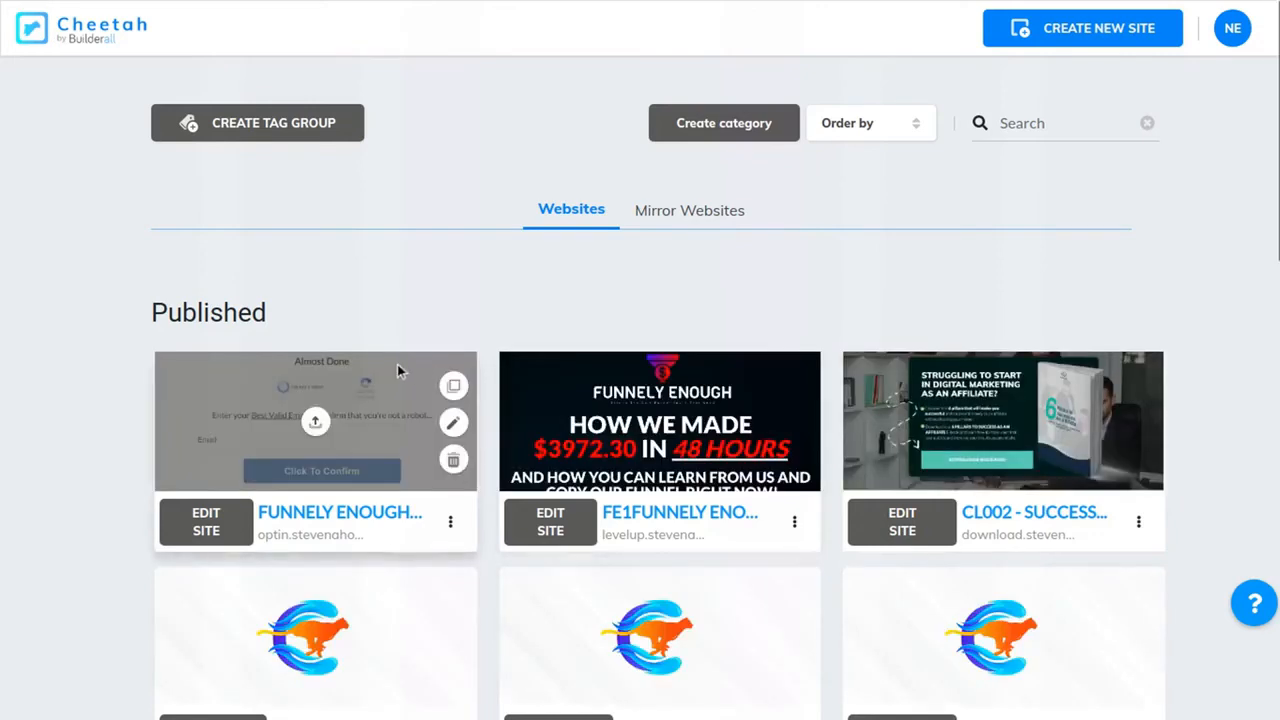
{"action": "scroll", "scroll_direction": "down", "scroll_amount": 3}
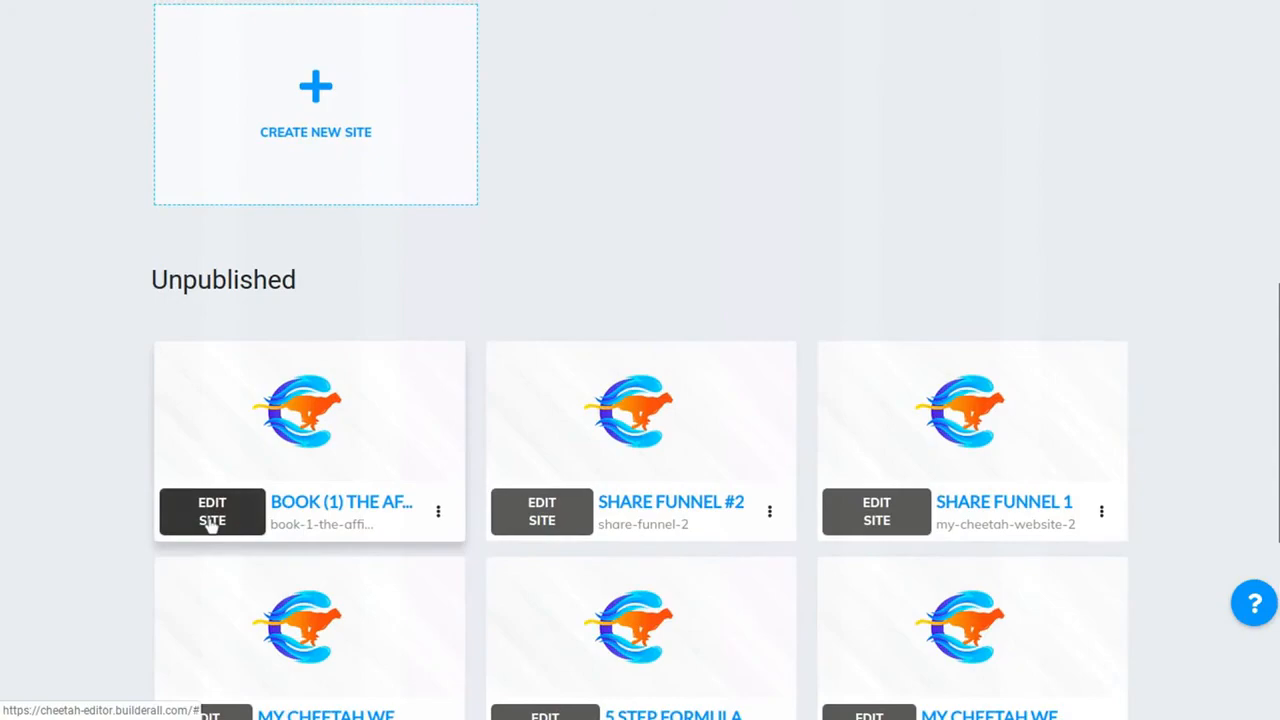
{"action": "left_click", "coordinate": [212, 512]}
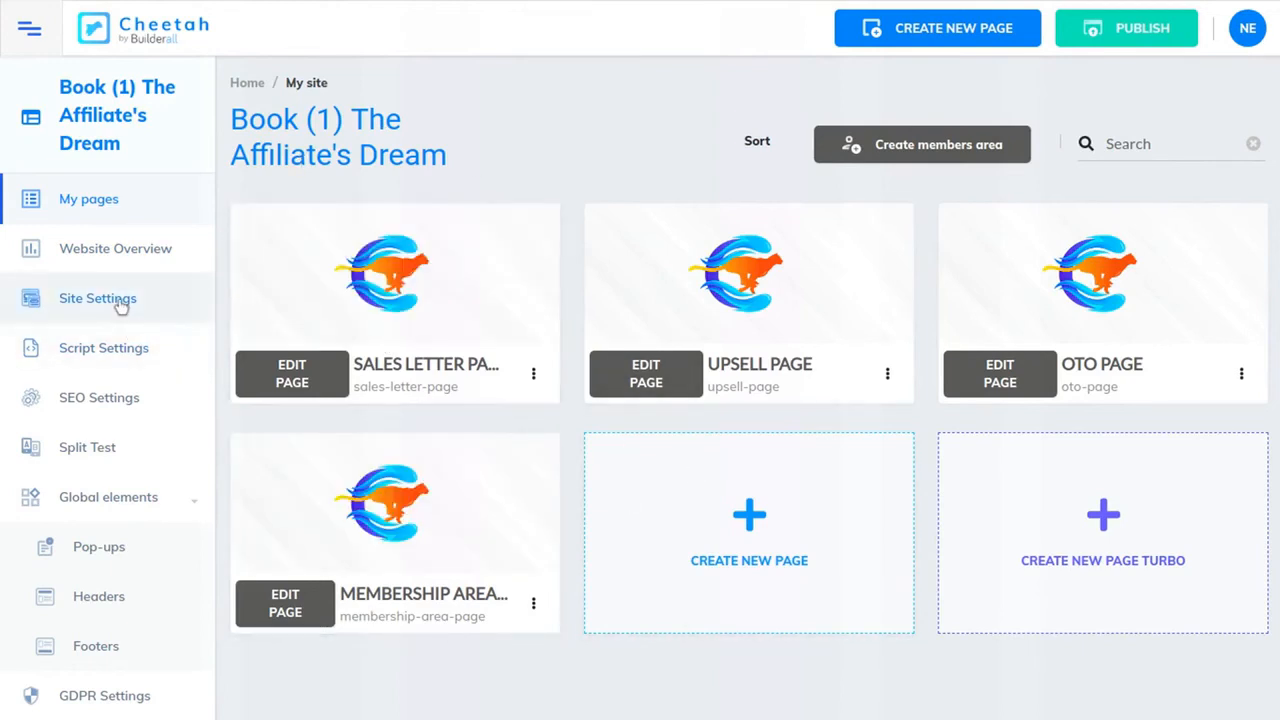
Step: Enable CRM in the site's general settings for 'Book (1) The Affiliate's Dream'
{"action": "left_click", "coordinate": [98, 298]}
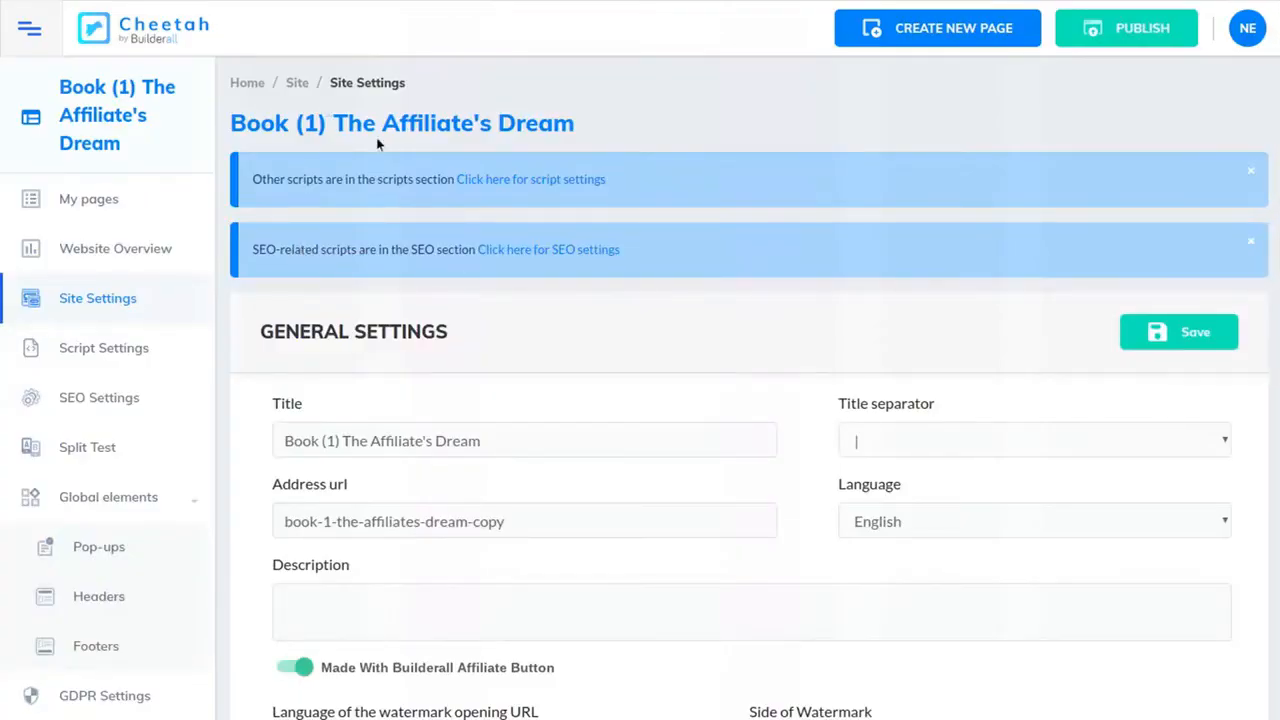
{"action": "scroll", "scroll_direction": "down", "scroll_amount": 3}
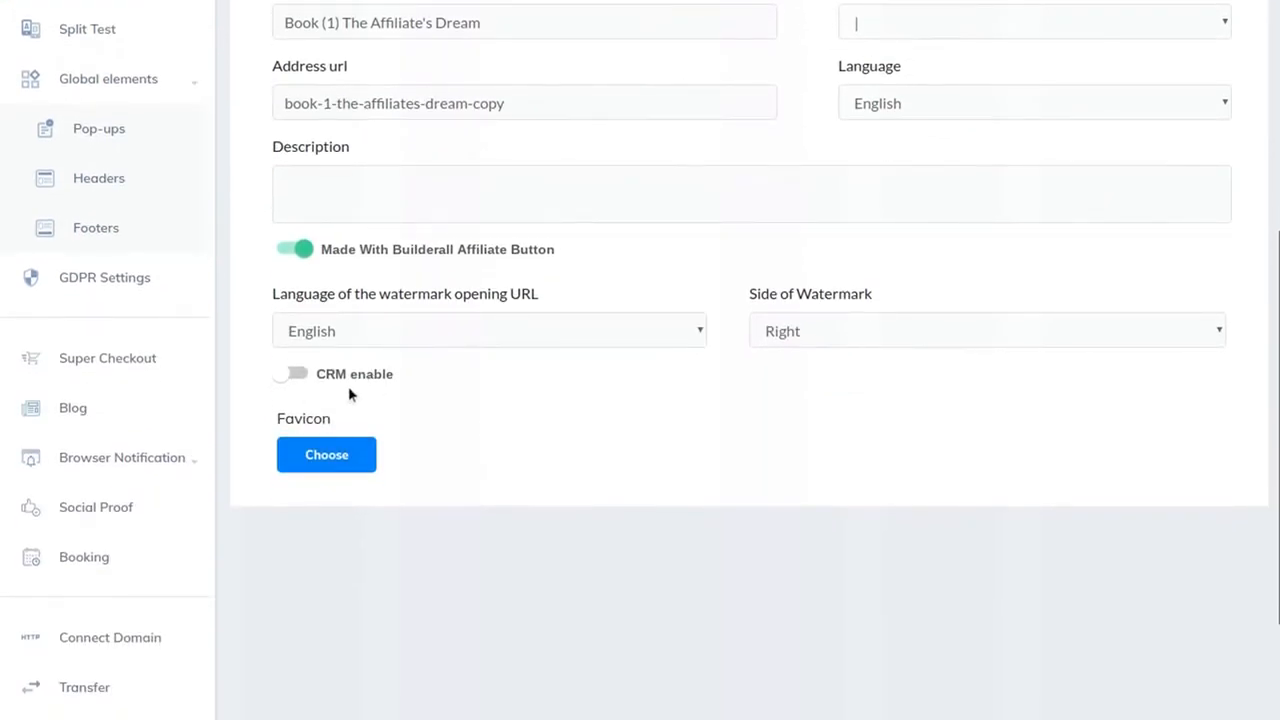
{"action": "left_click", "coordinate": [292, 374]}
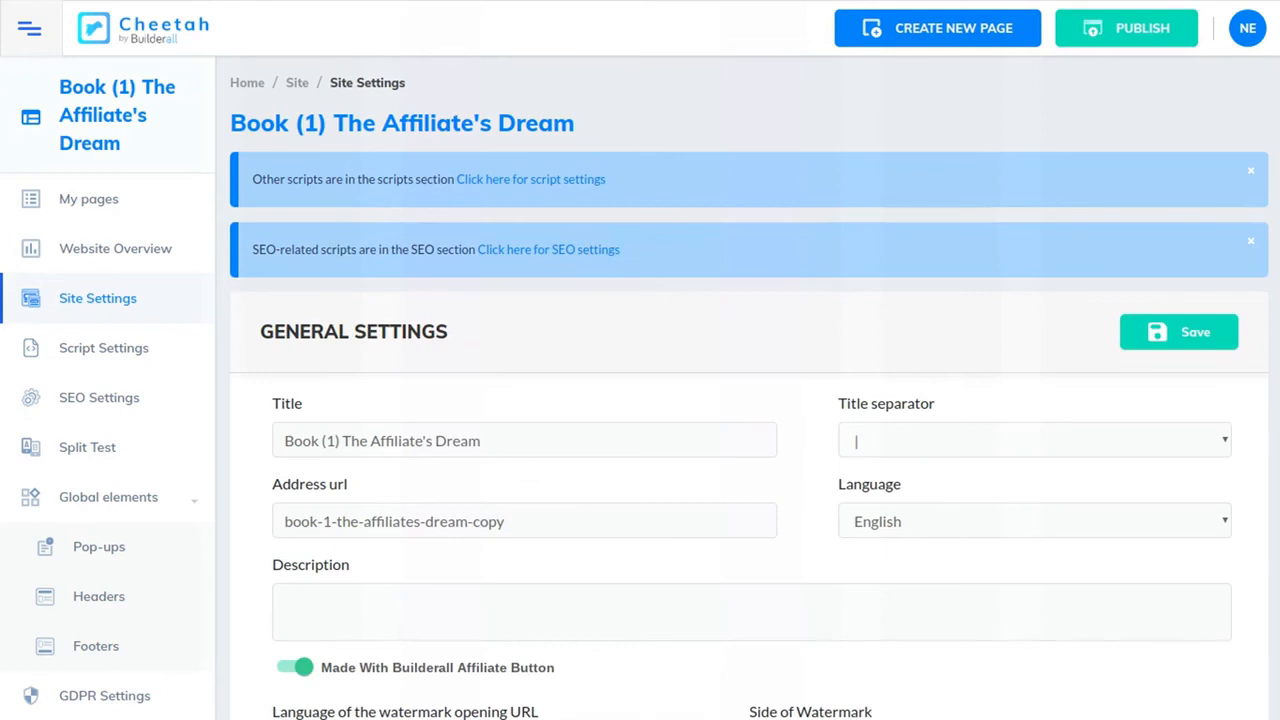
{"action": "mouse_move", "coordinate": [540, 338]}
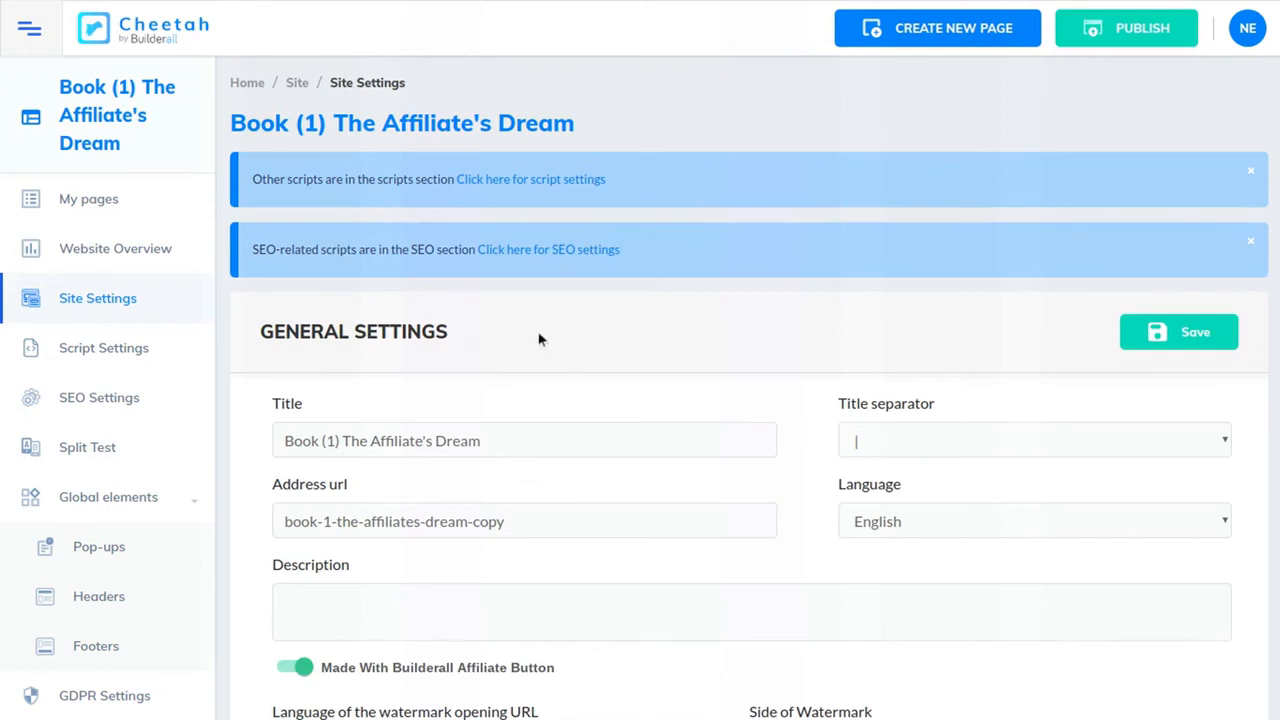
{"action": "mouse_move", "coordinate": [546, 318]}
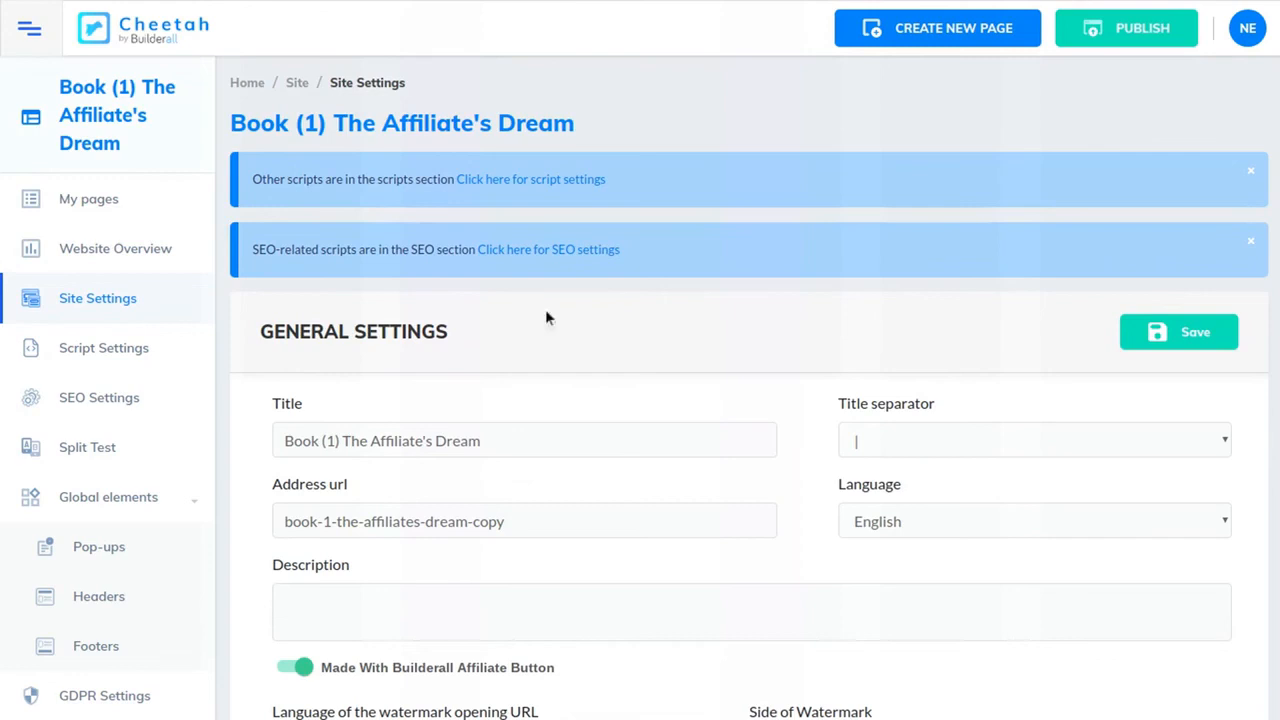
{"action": "mouse_move", "coordinate": [668, 310]}
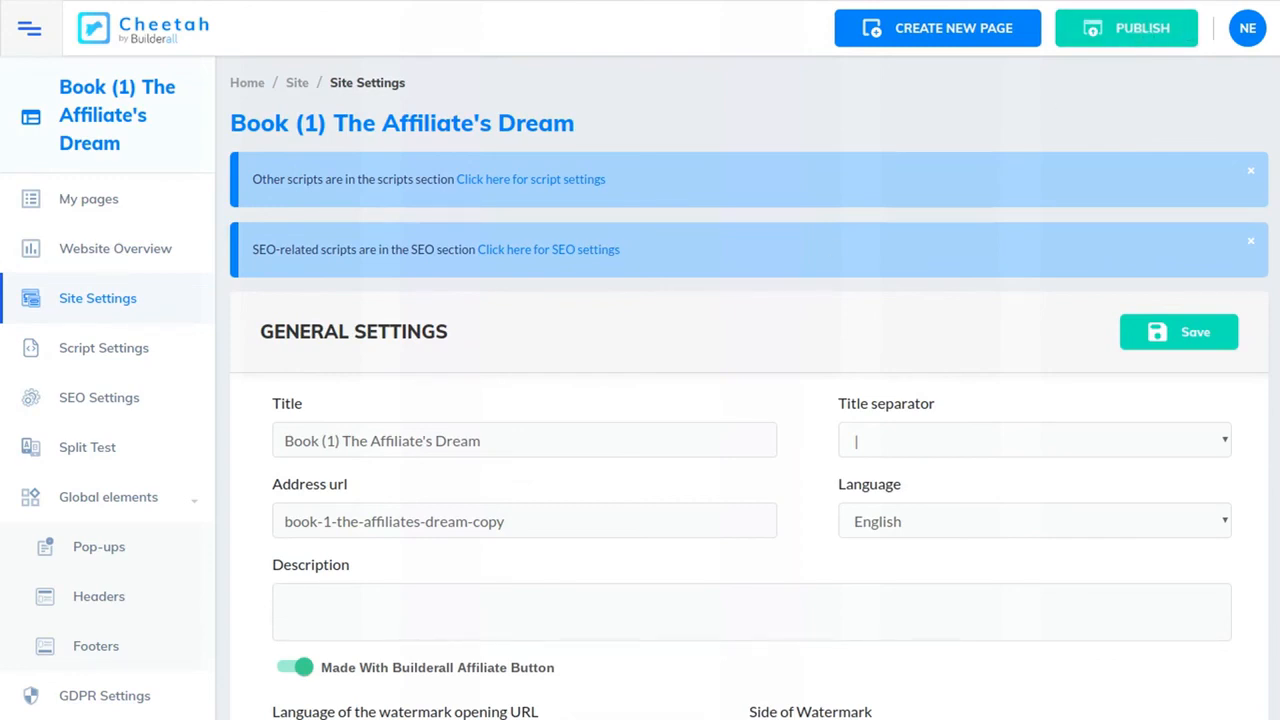
{"action": "mouse_move", "coordinate": [1116, 194]}
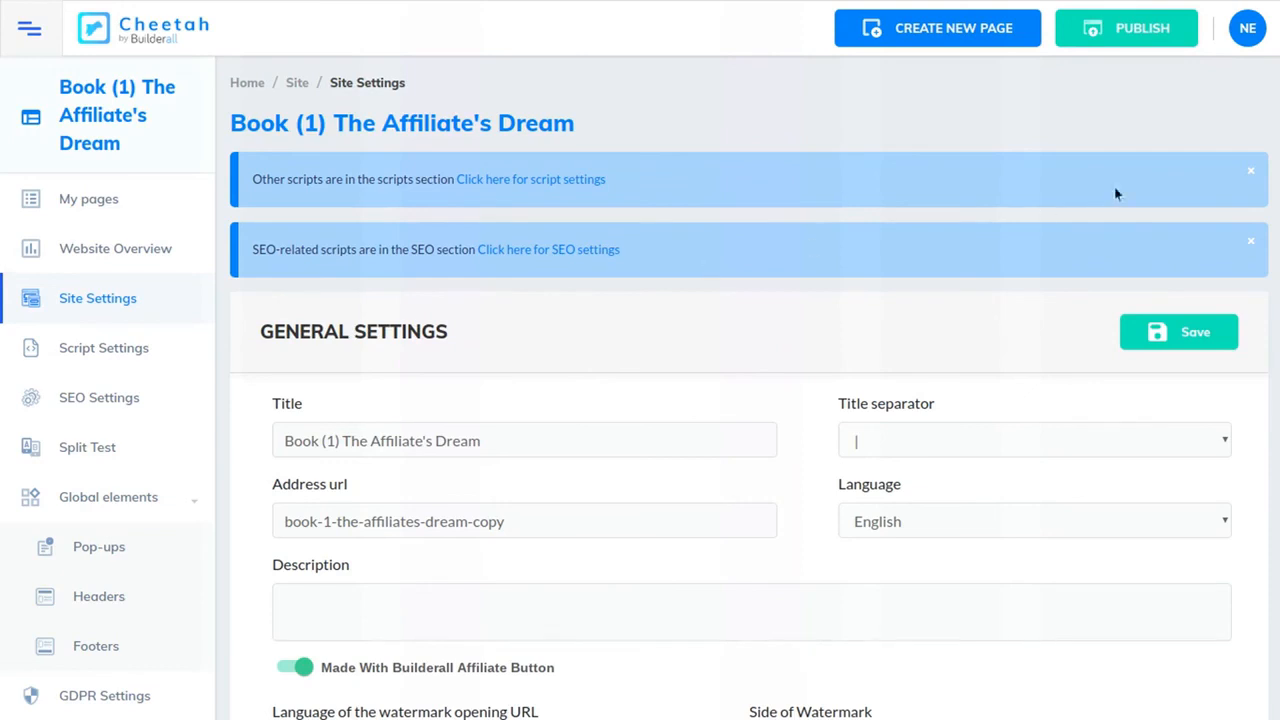
{"action": "mouse_move", "coordinate": [548, 320]}
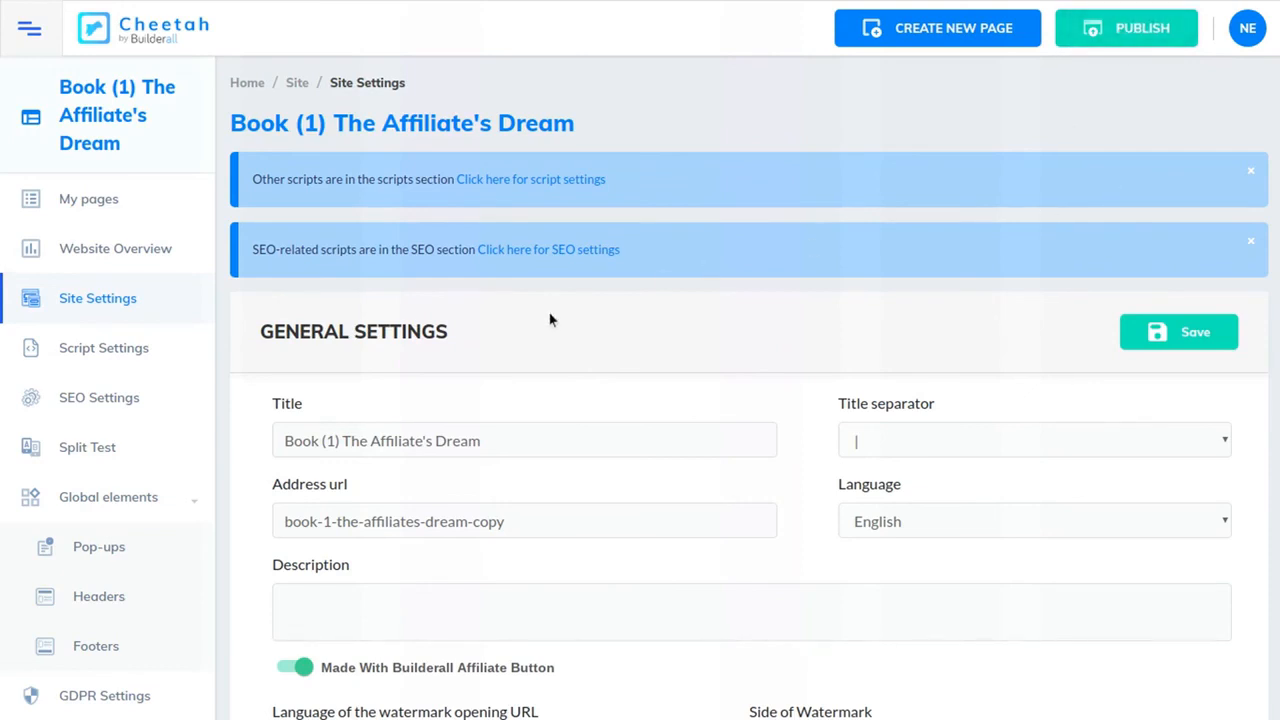